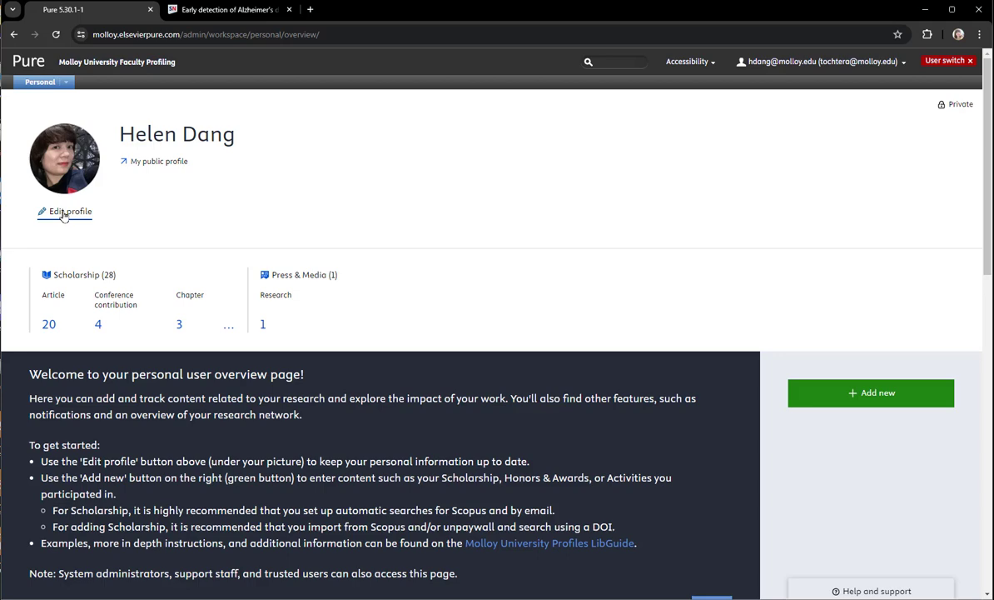
# Create a Default publishing name variant Hien Dang in the profile editor
pyautogui.click(70, 211)
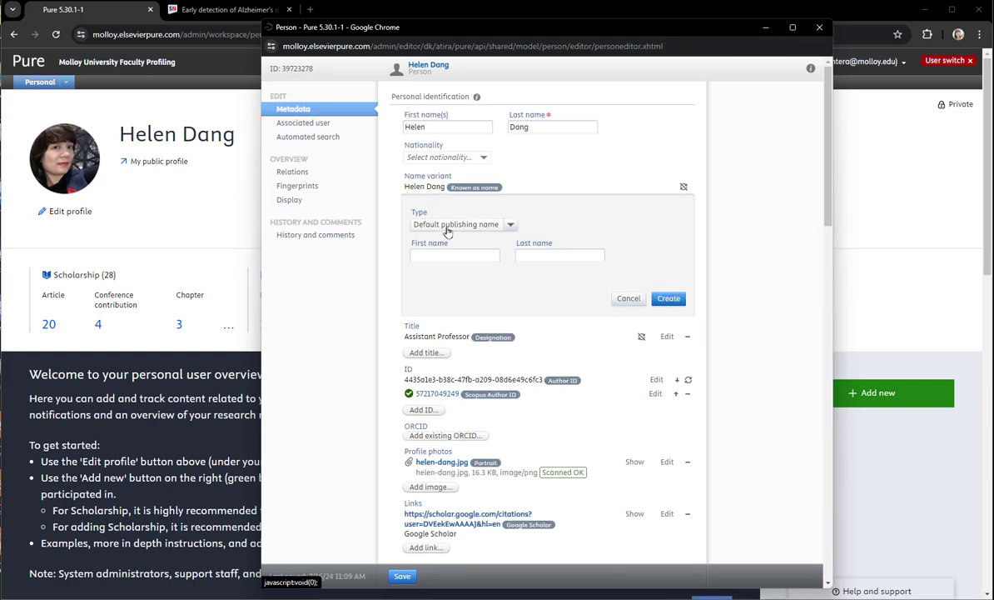
pyautogui.click(455, 255)
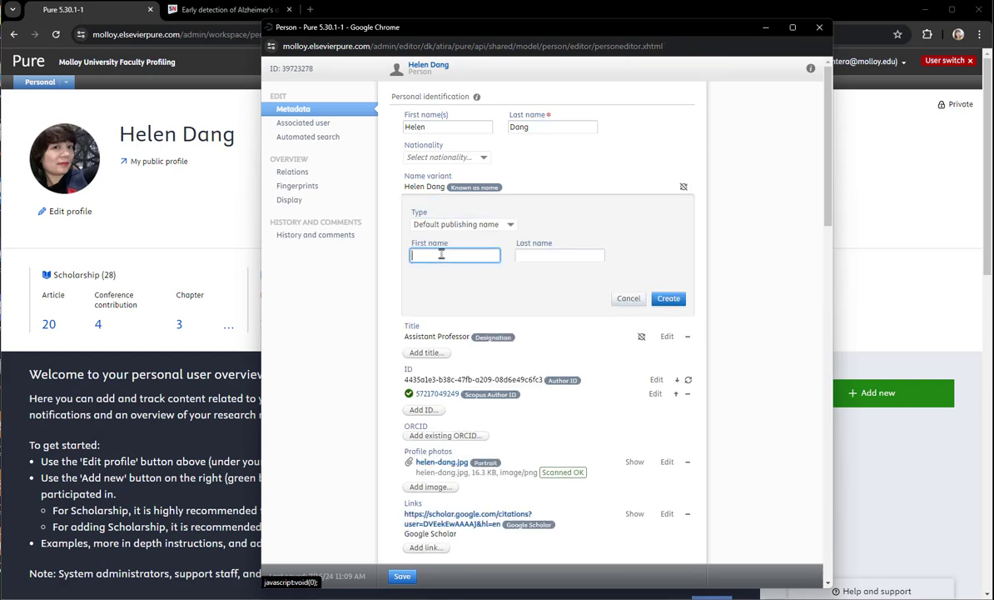
pyautogui.write('Hien')
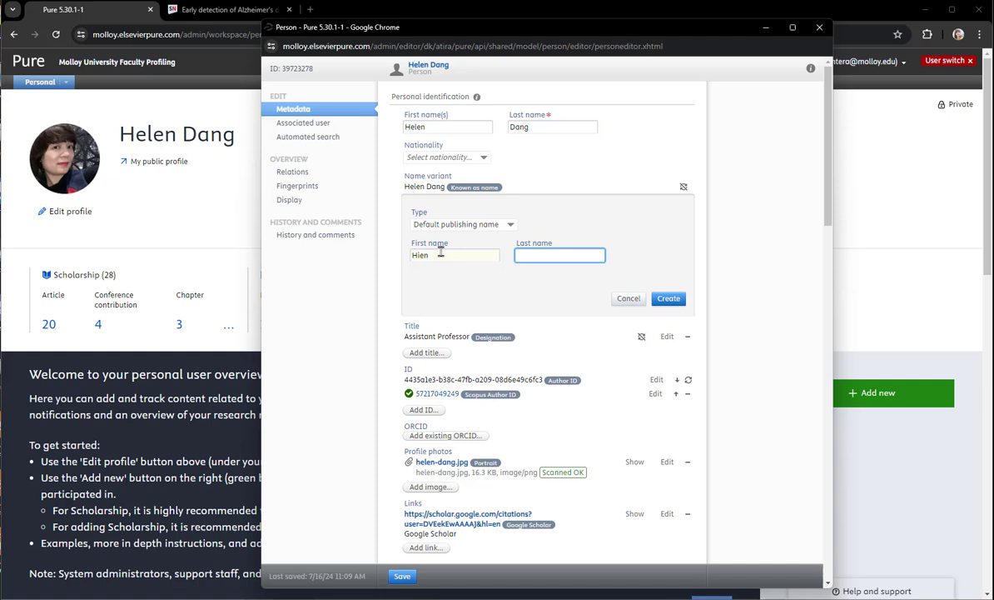
pyautogui.write('Dong')
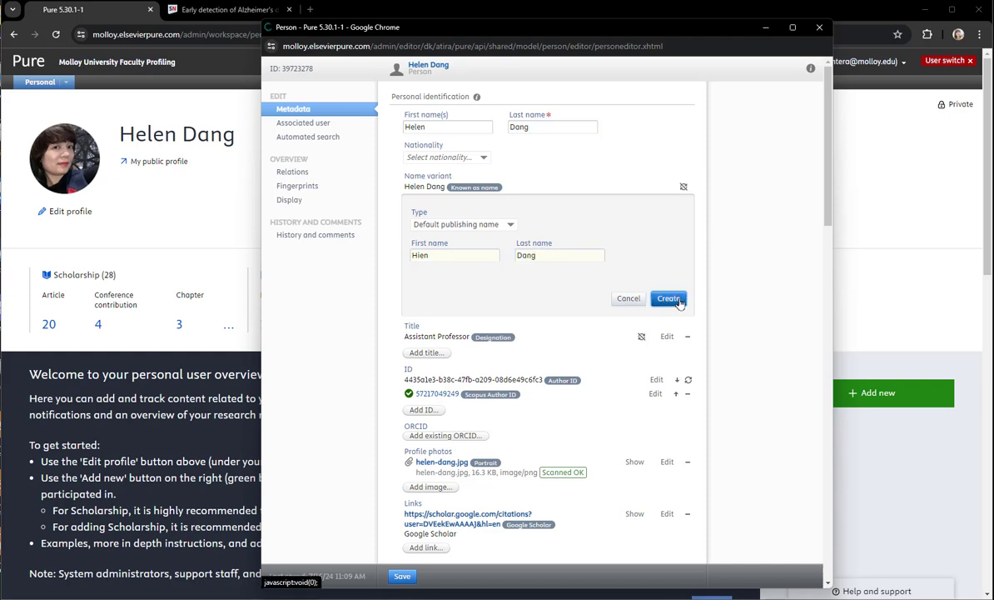
pyautogui.click(668, 298)
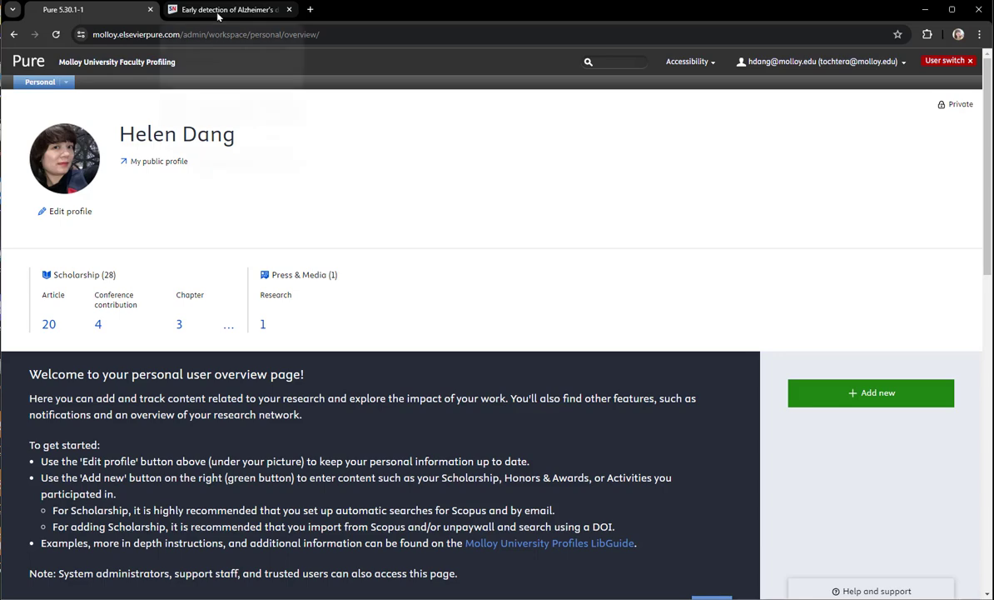
pyautogui.moveTo(871, 392)
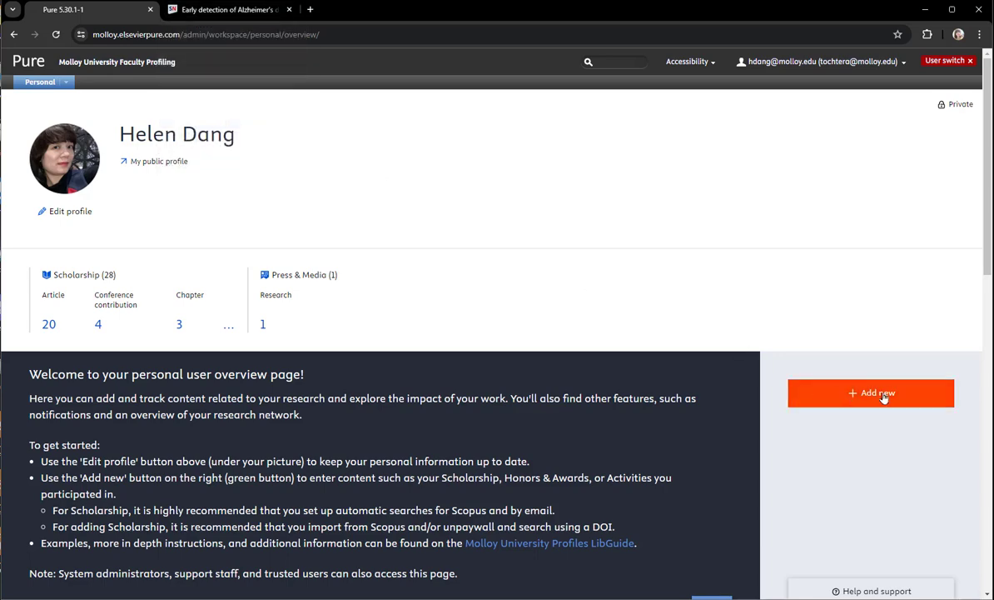
# Start a new scholarship entry via Unpaywall import and switch to the Springer Link tab
pyautogui.click(870, 392)
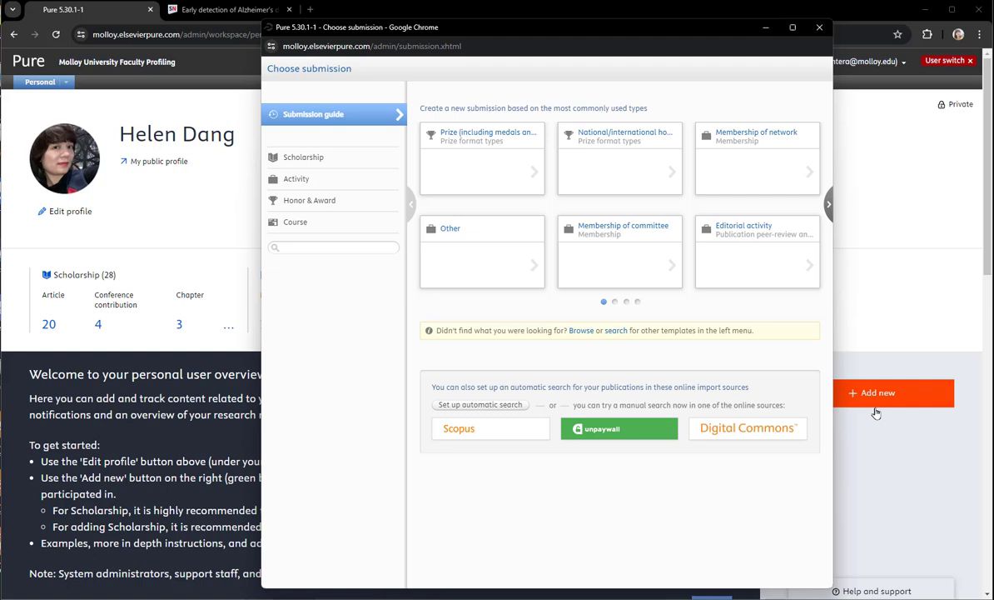
pyautogui.moveTo(483, 433)
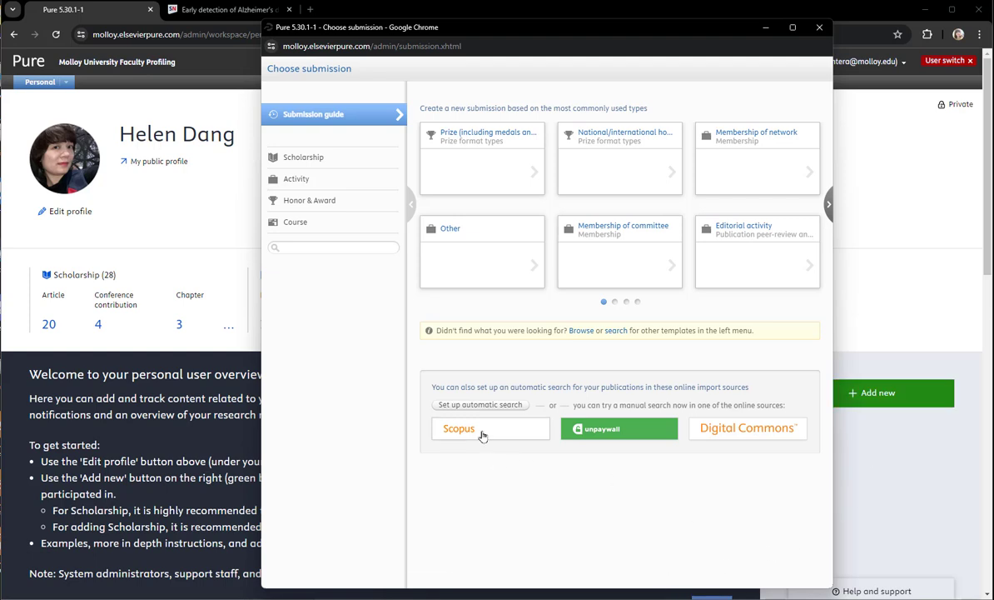
pyautogui.click(619, 428)
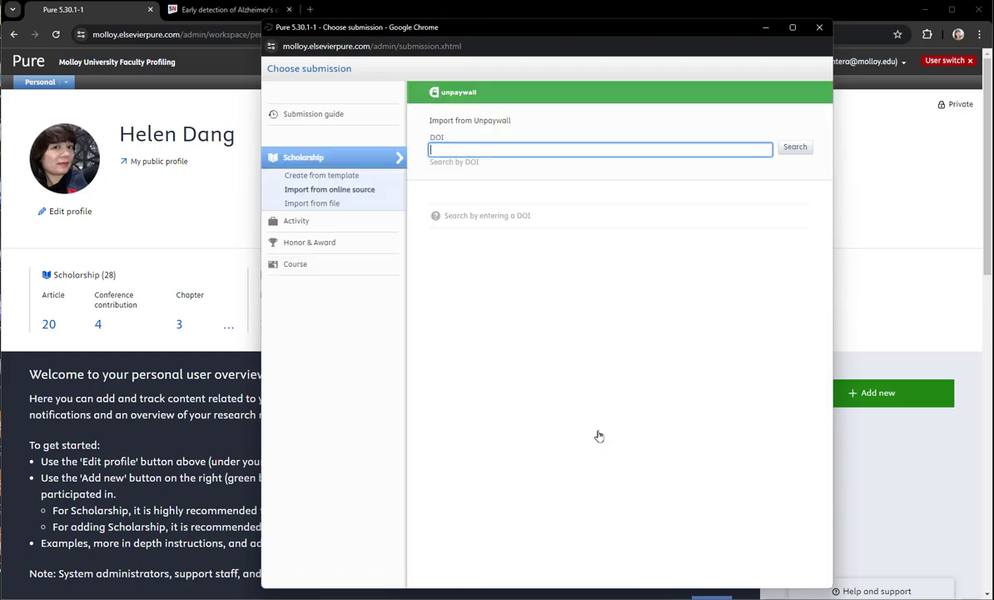
pyautogui.click(225, 9)
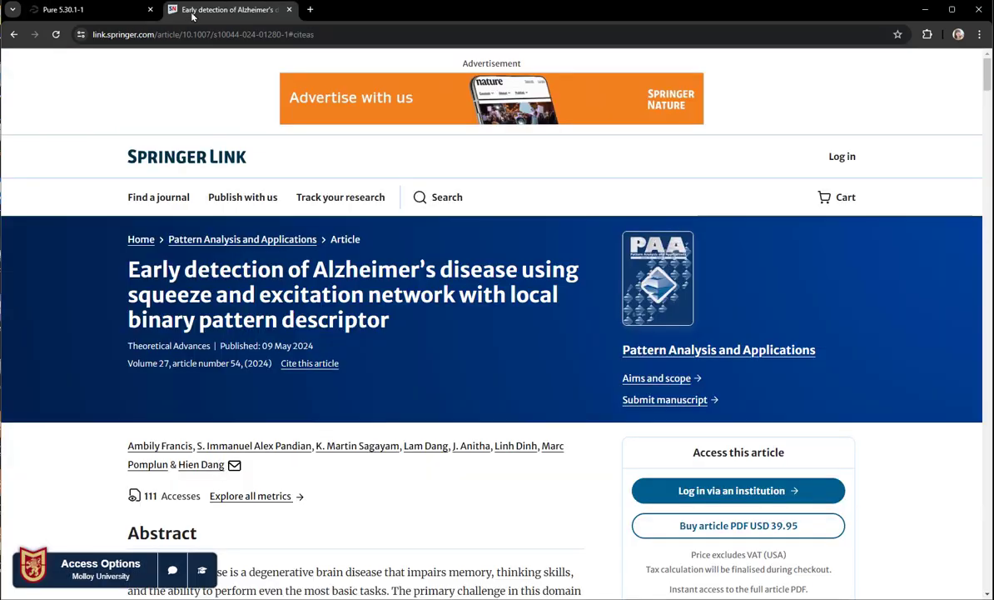
pyautogui.moveTo(309, 363)
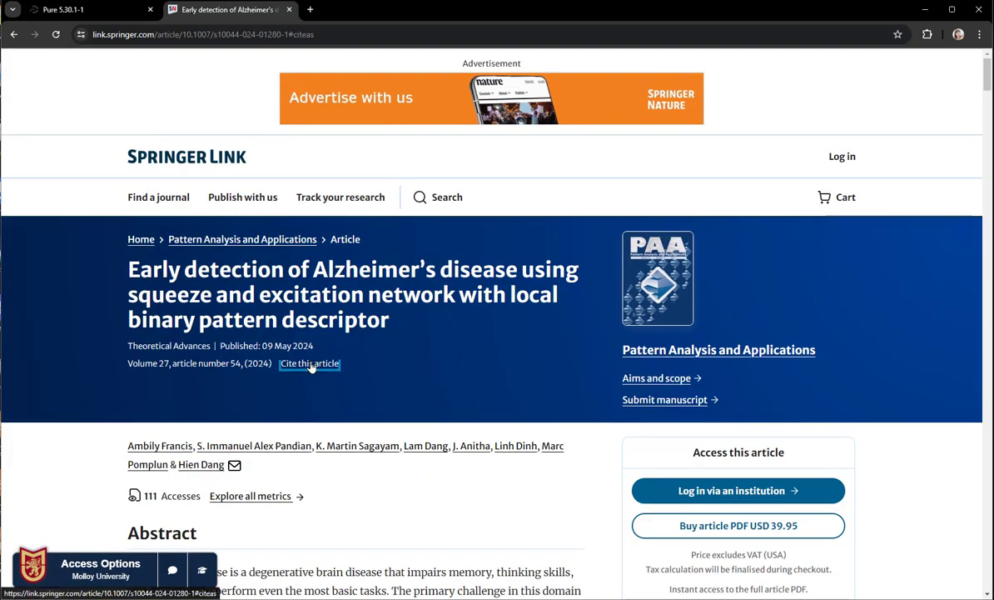
pyautogui.click(309, 363)
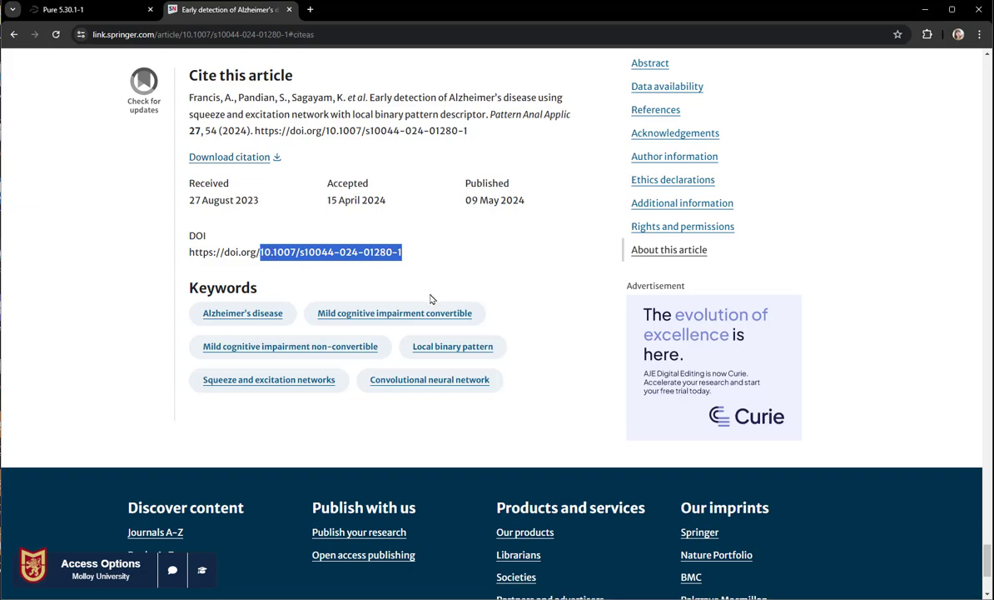
pyautogui.scroll(3)
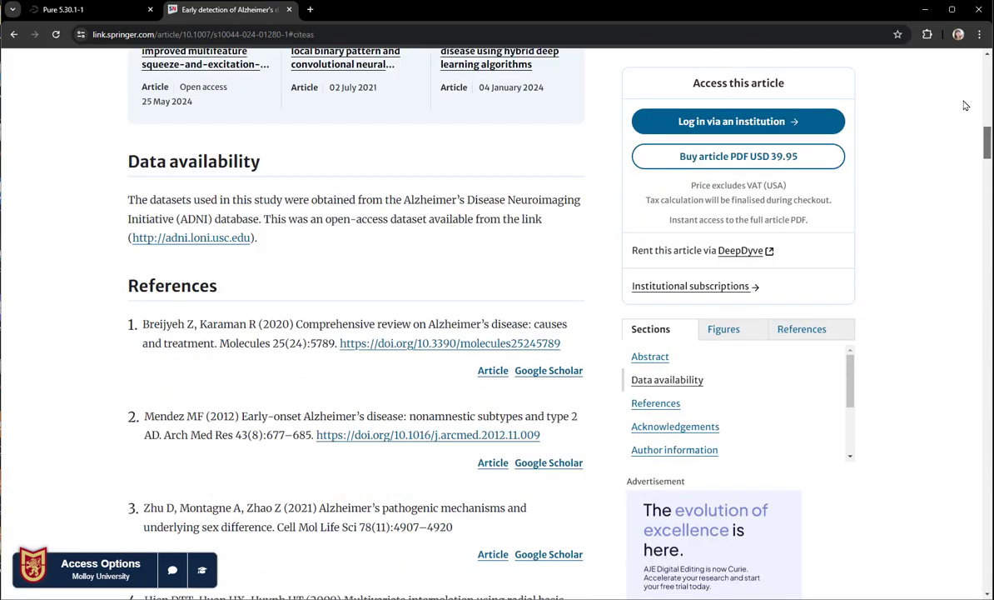
pyautogui.scroll(3)
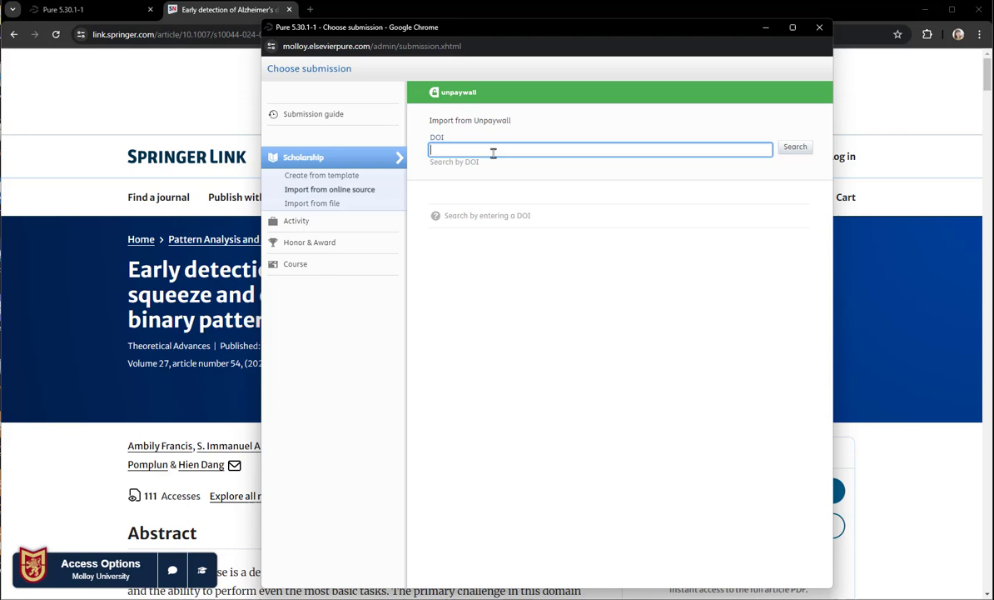
pyautogui.click(794, 146)
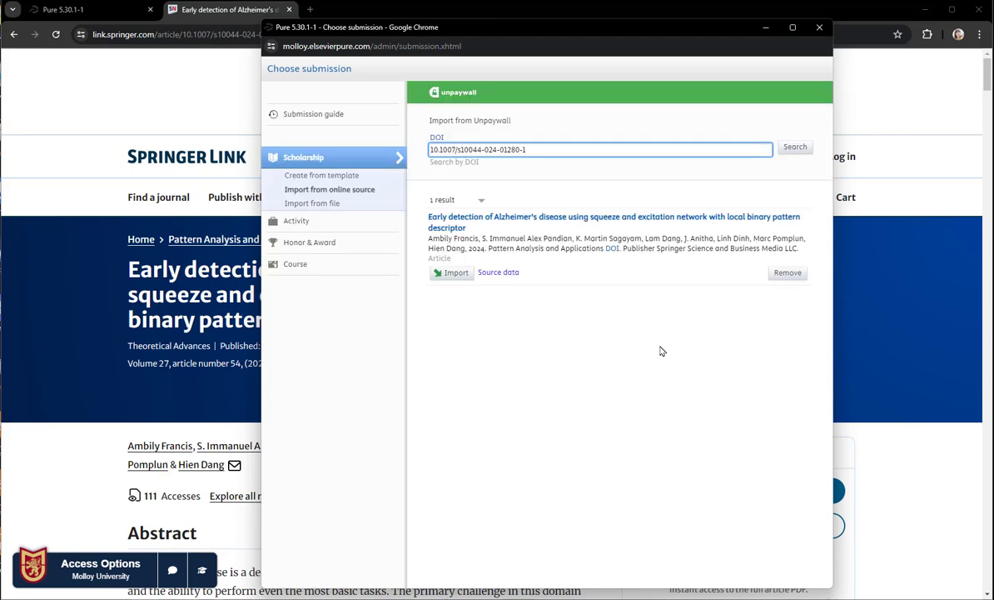
pyautogui.moveTo(429, 305)
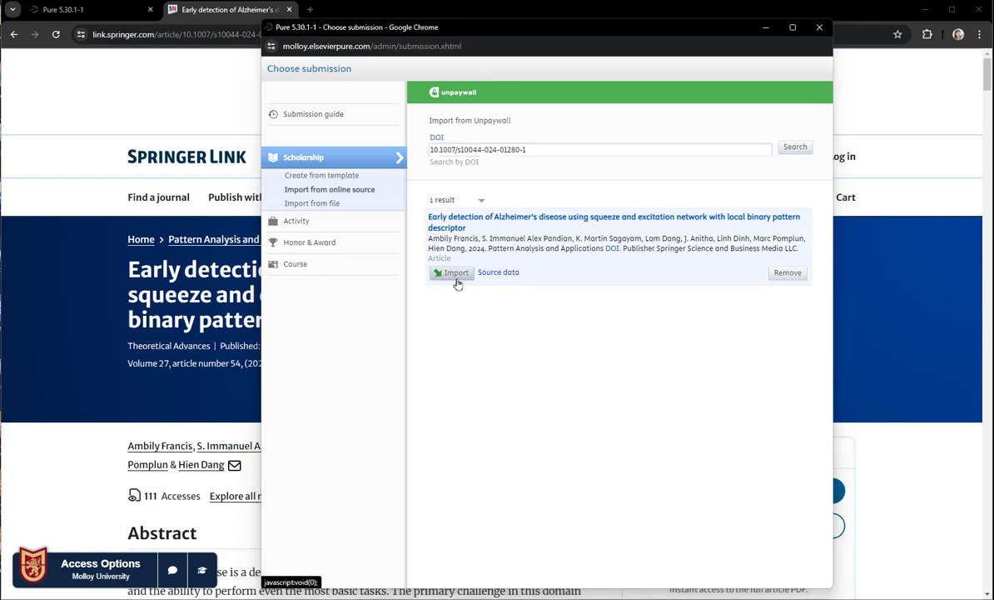
pyautogui.click(452, 272)
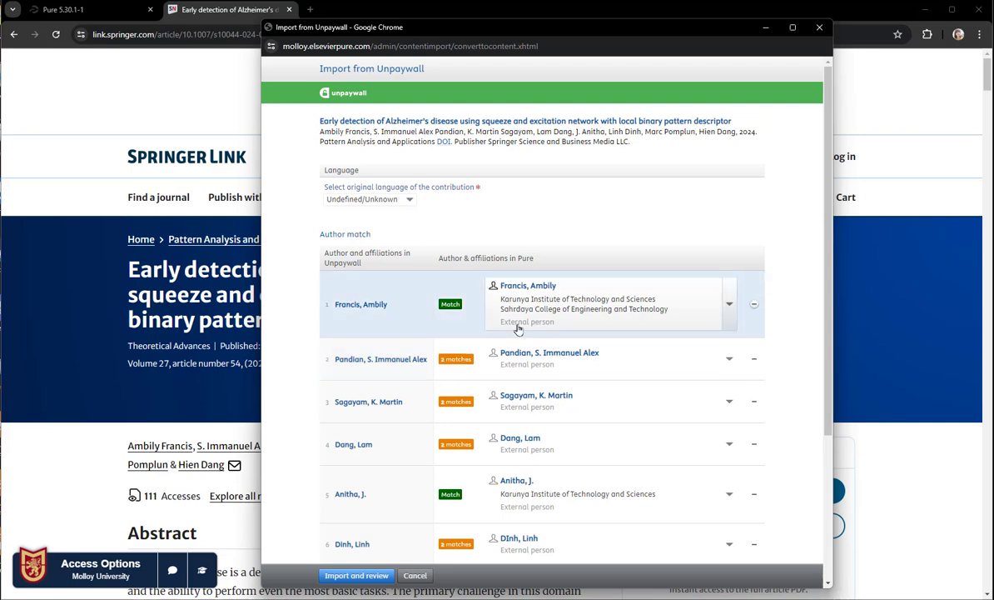
pyautogui.scroll(-3)
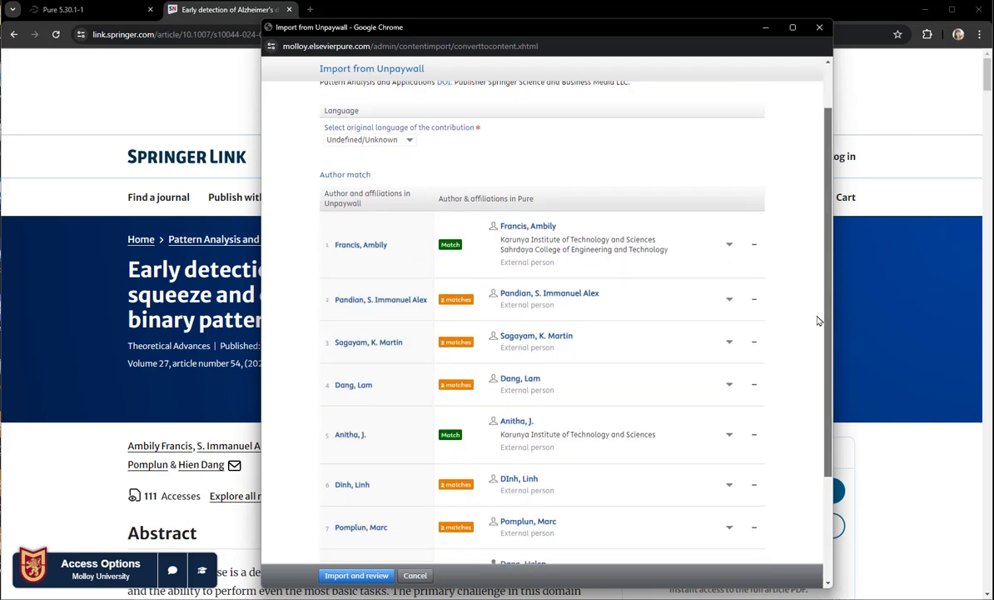
pyautogui.click(729, 263)
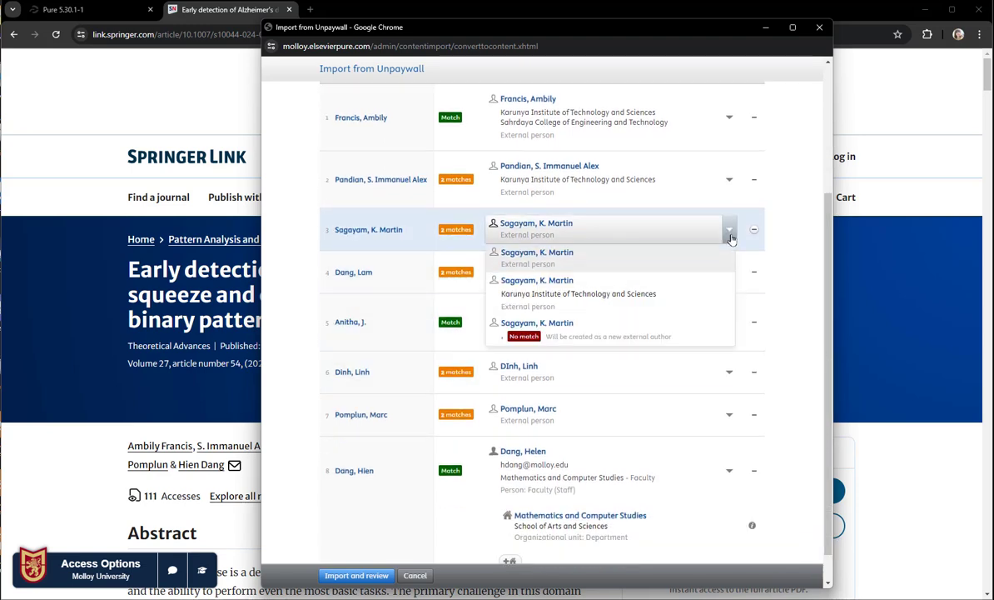
pyautogui.click(577, 293)
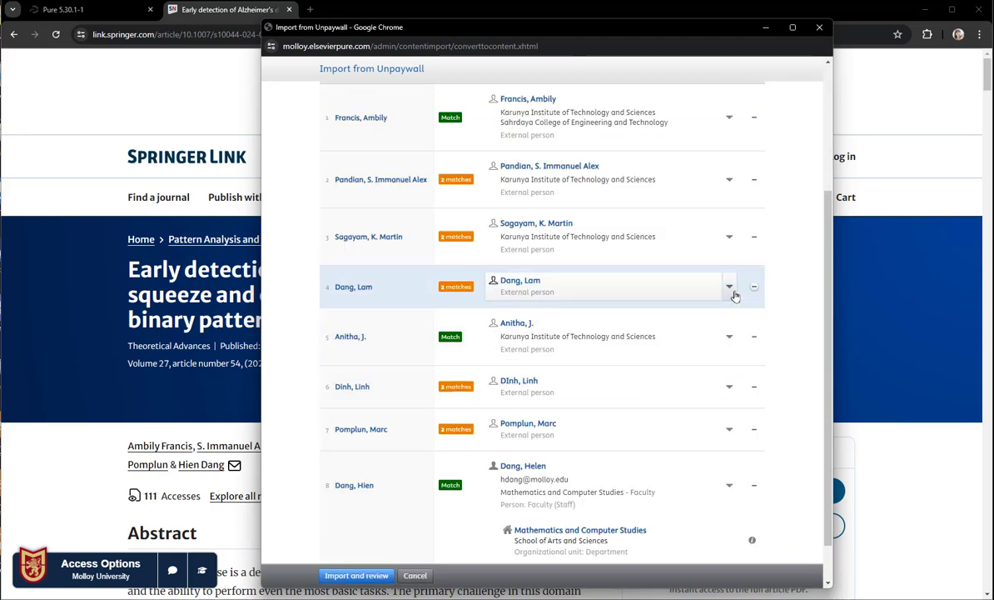
pyautogui.click(729, 286)
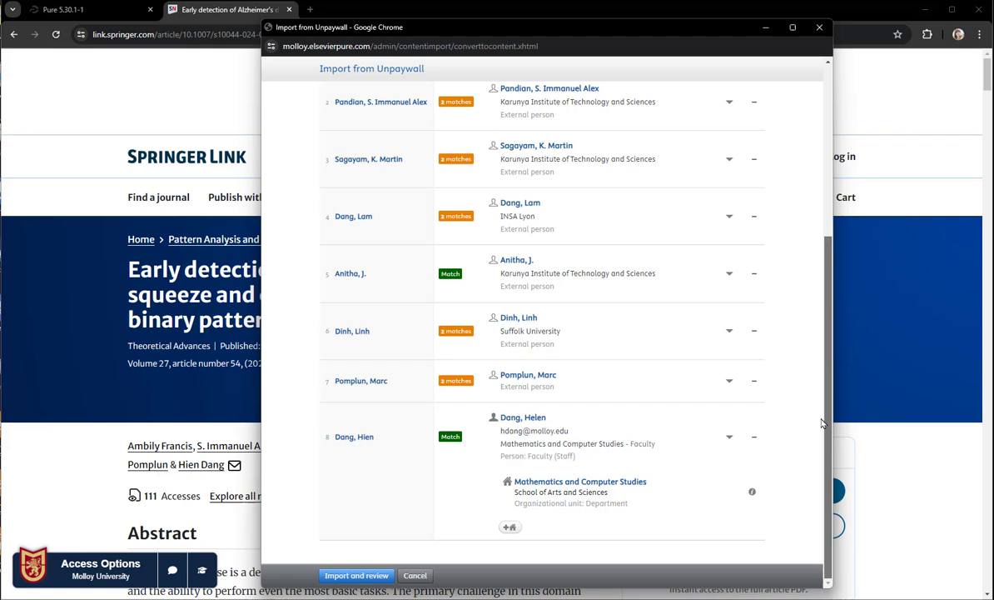
pyautogui.click(728, 381)
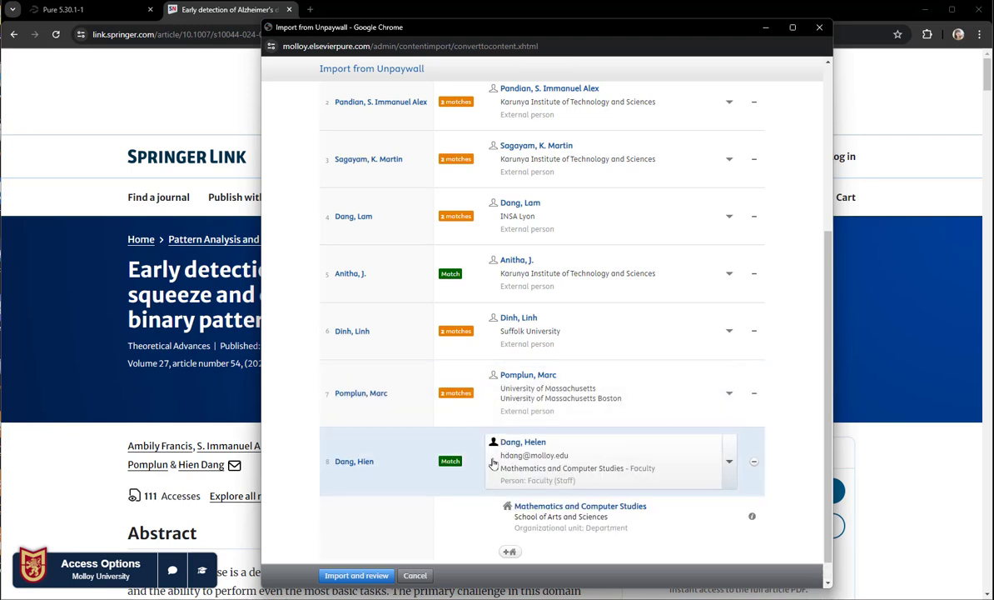
pyautogui.moveTo(547, 449)
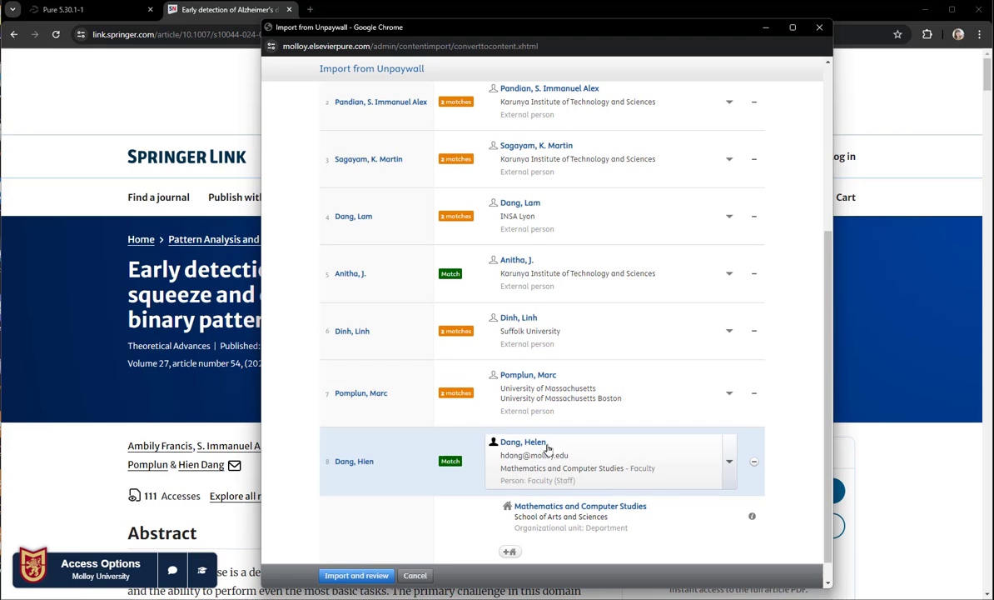
pyautogui.moveTo(510, 454)
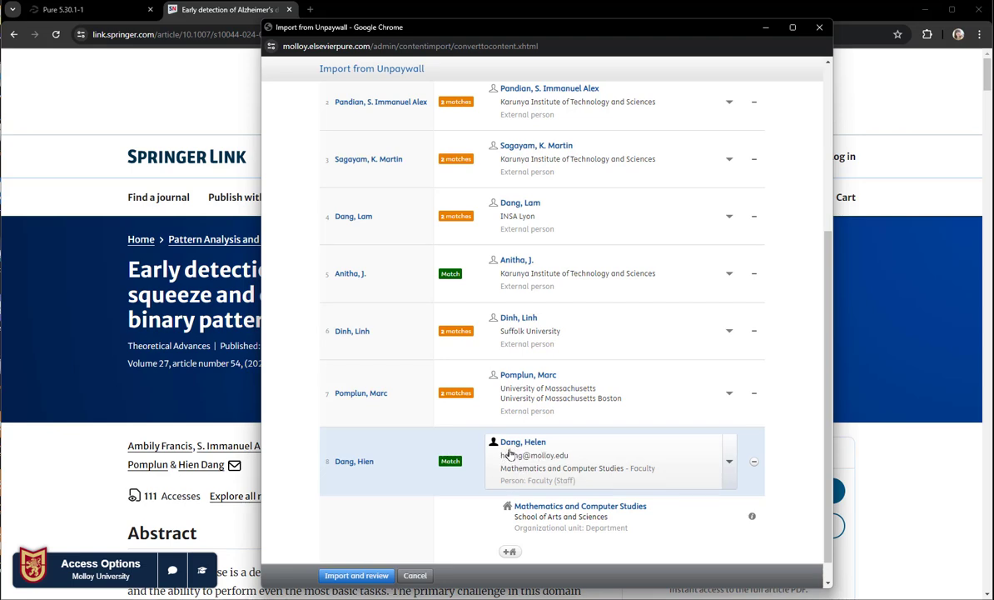
# Select author Dang, Hien and import the article for review
pyautogui.doubleClick(353, 461)
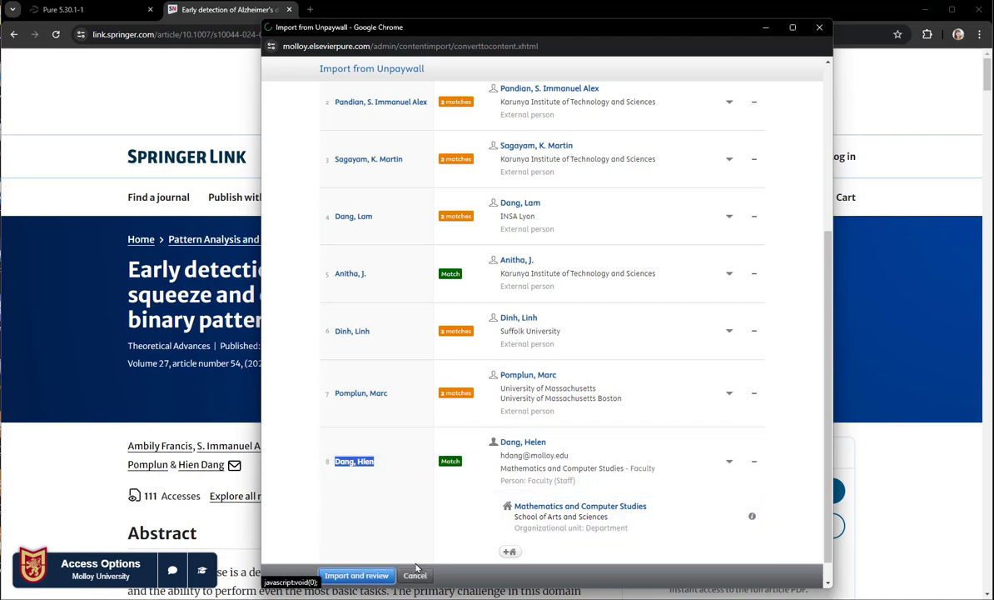
pyautogui.click(357, 575)
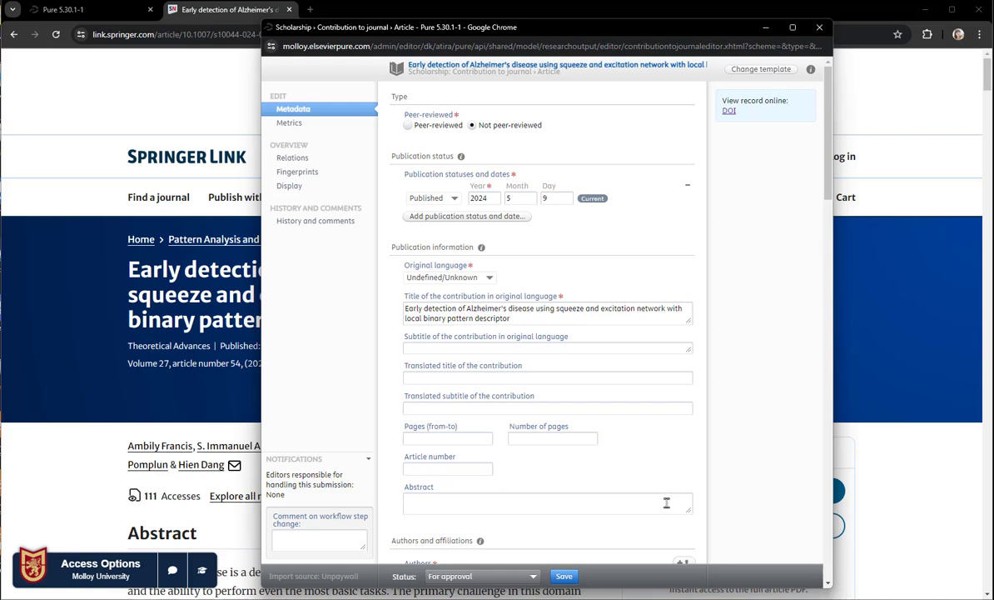
pyautogui.moveTo(510, 483)
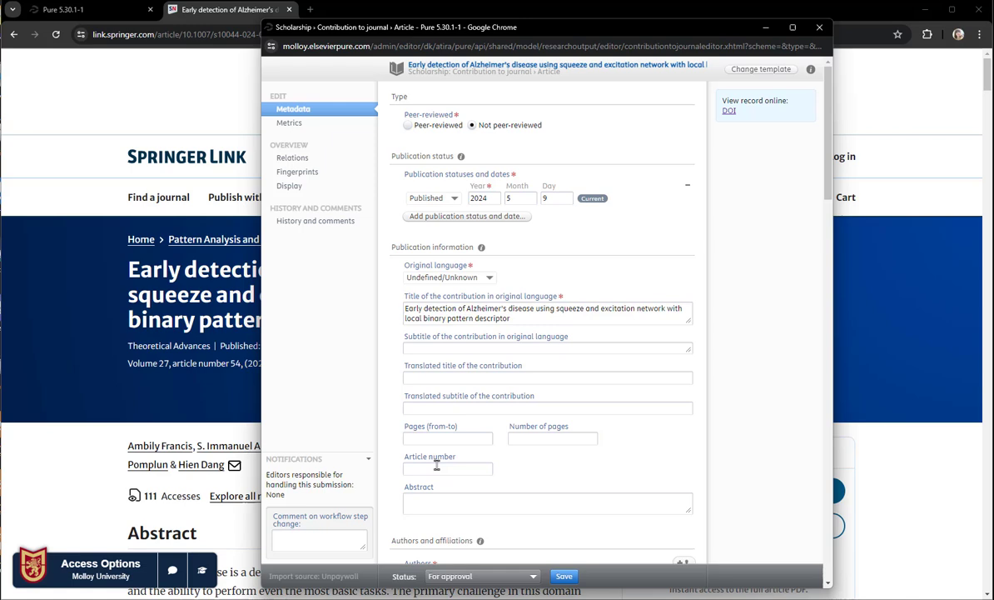
# Enter 54 as the article number in the journal article editor
pyautogui.write('5')
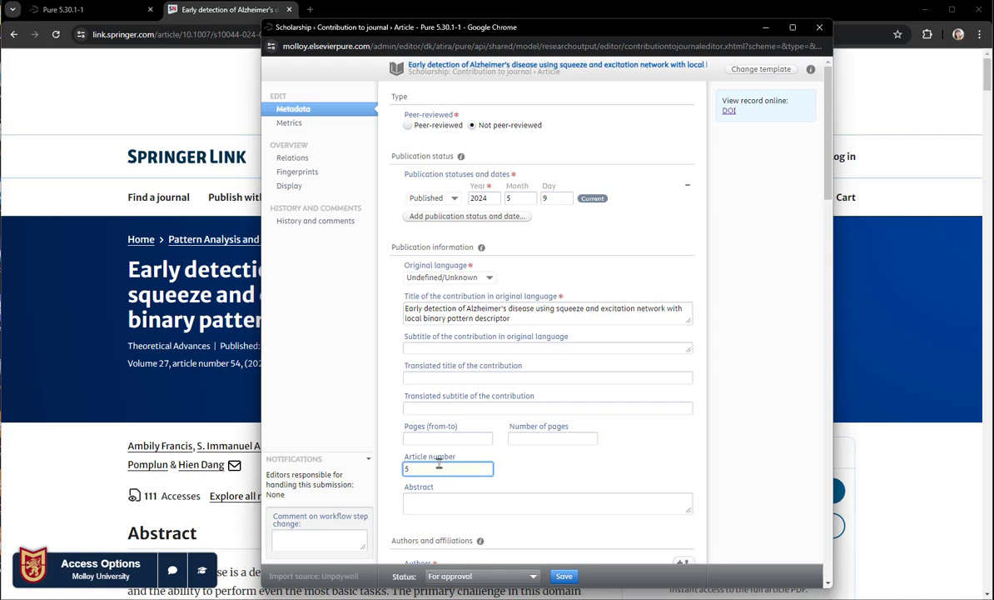
pyautogui.write('4')
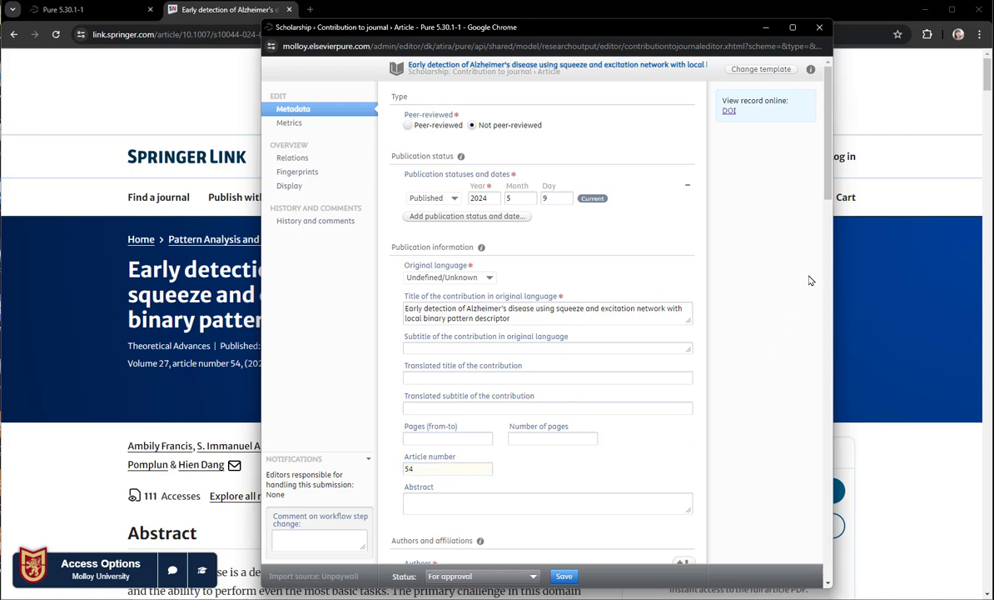
pyautogui.scroll(-3)
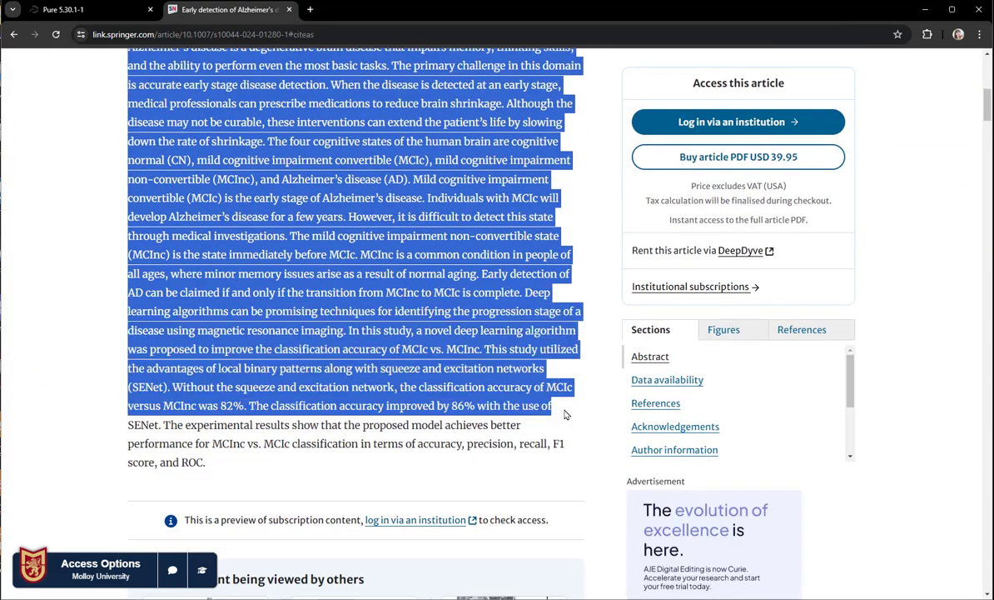
# Copy the Springer abstract text into the Pure Abstract field
pyautogui.moveTo(564, 414); pyautogui.dragTo(206, 463)
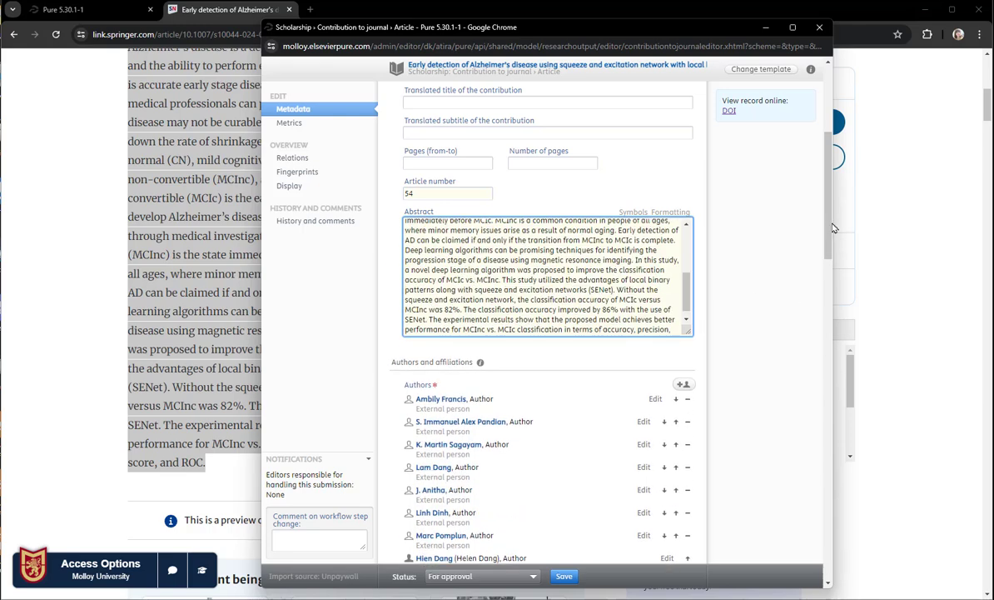
pyautogui.scroll(-3)
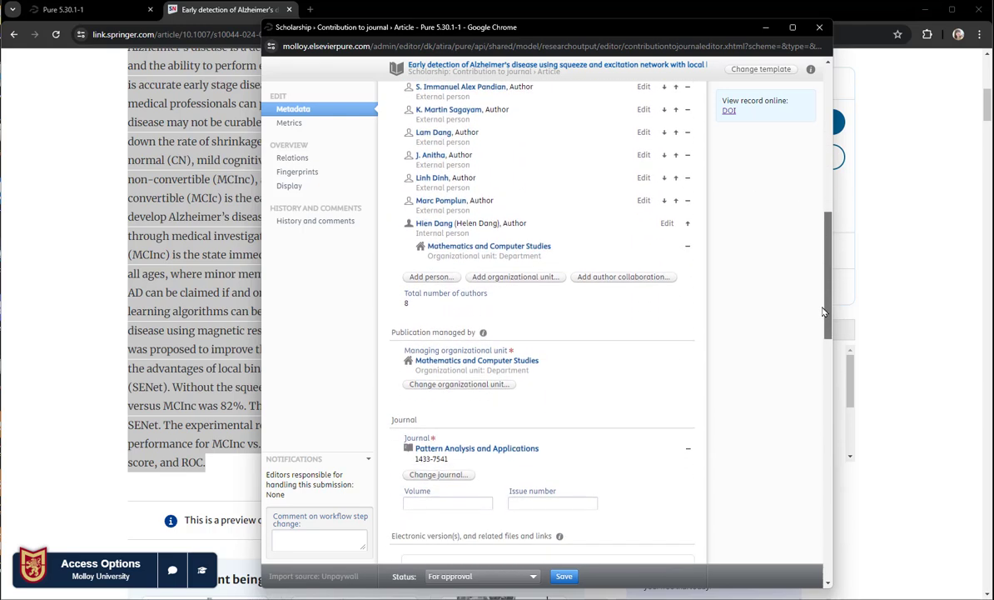
# Enter volume 27 under the Pattern Analysis and Applications journal
pyautogui.scroll(-3)
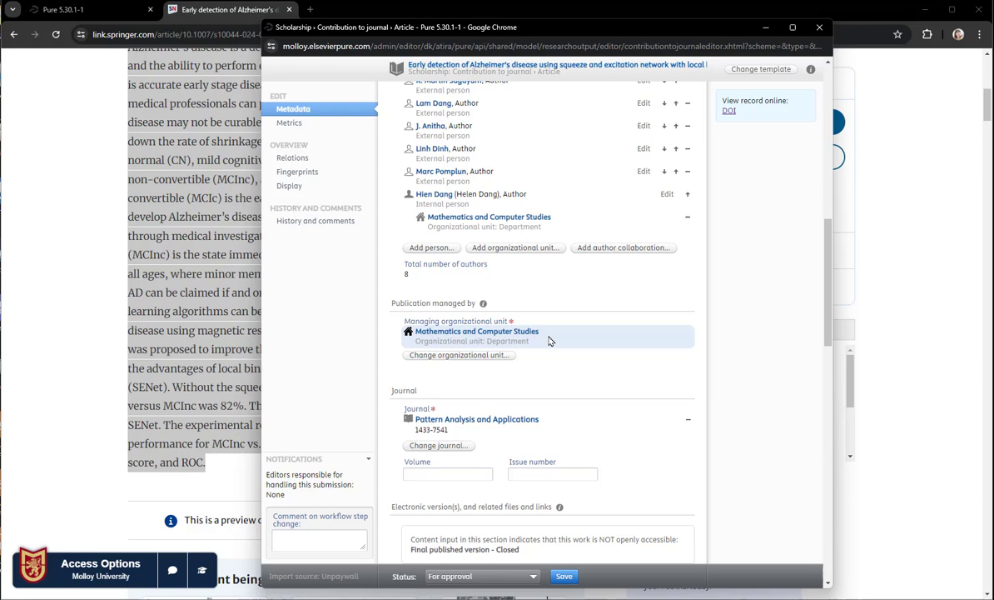
pyautogui.click(448, 473)
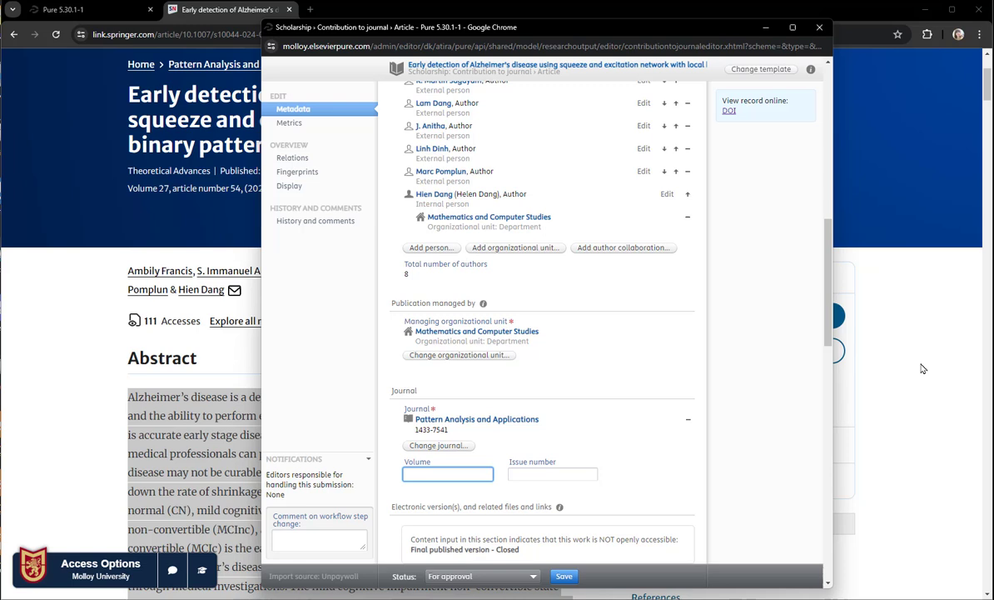
pyautogui.write('27')
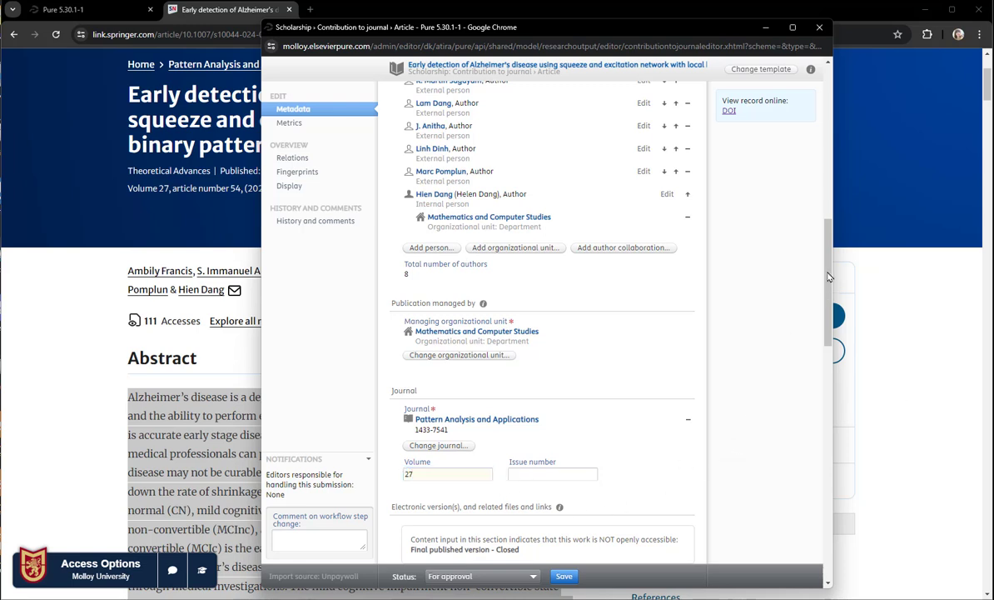
pyautogui.scroll(-3)
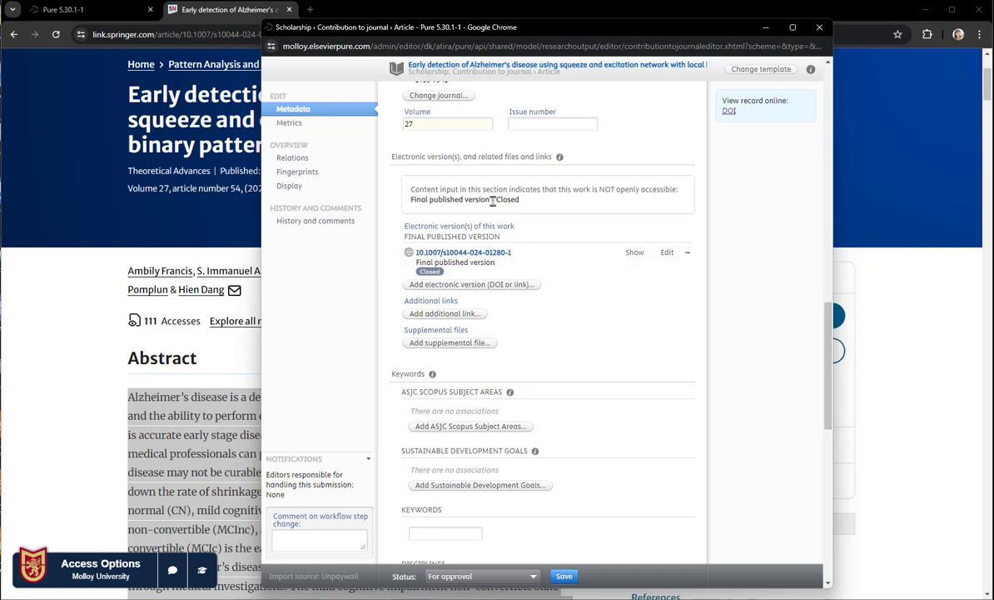
pyautogui.doubleClick(464, 199)
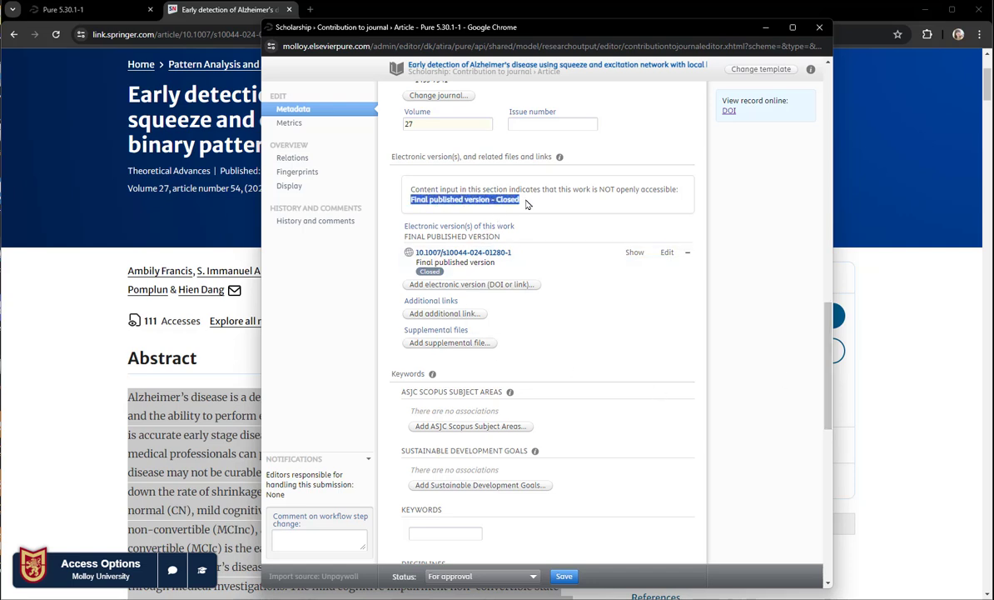
pyautogui.moveTo(706, 318)
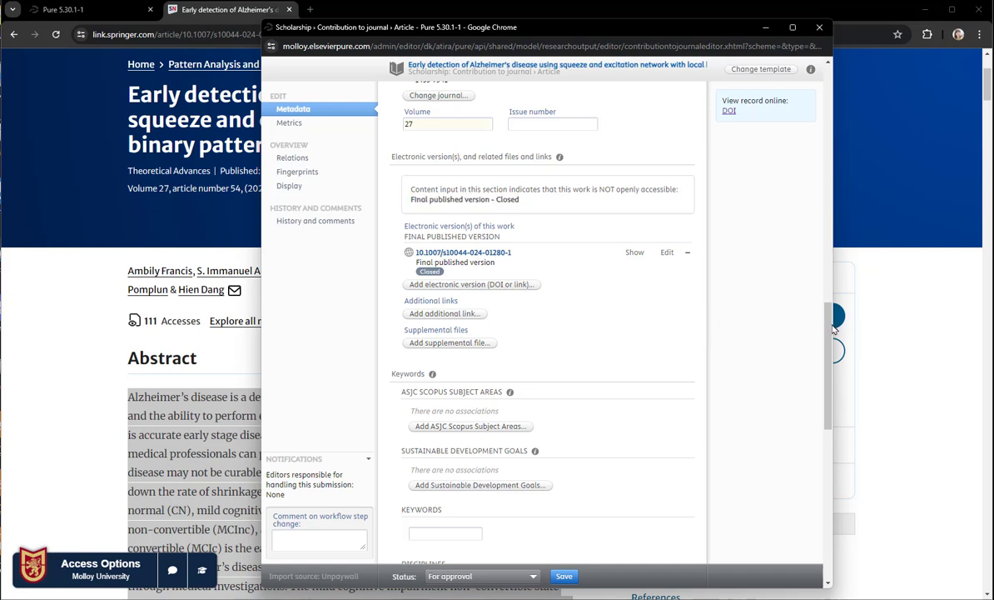
pyautogui.scroll(-3)
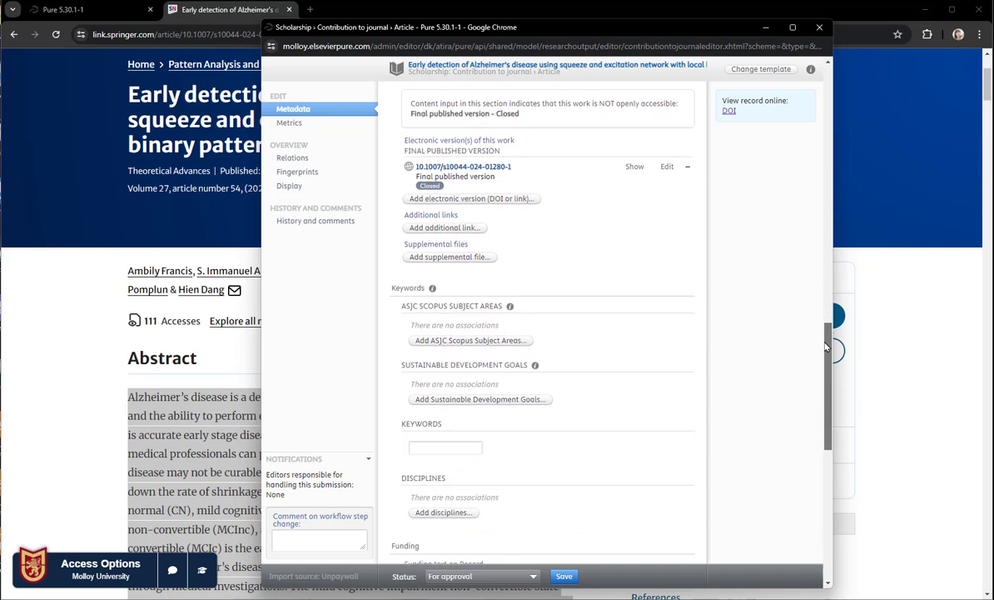
pyautogui.scroll(-3)
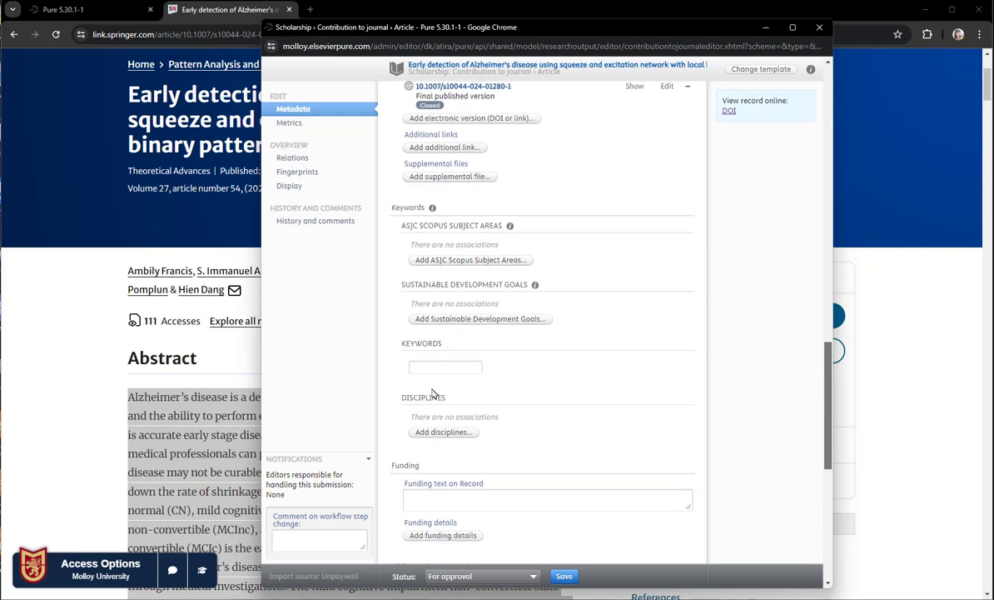
pyautogui.click(445, 367)
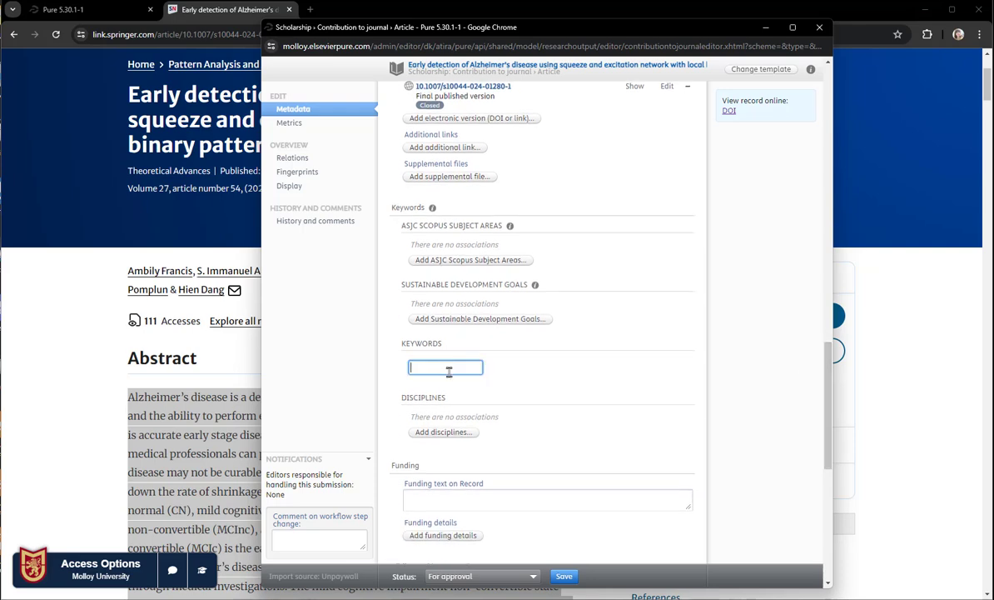
# Search 'math' and add Physical Sciences and Mathematics as the discipline
pyautogui.click(443, 431)
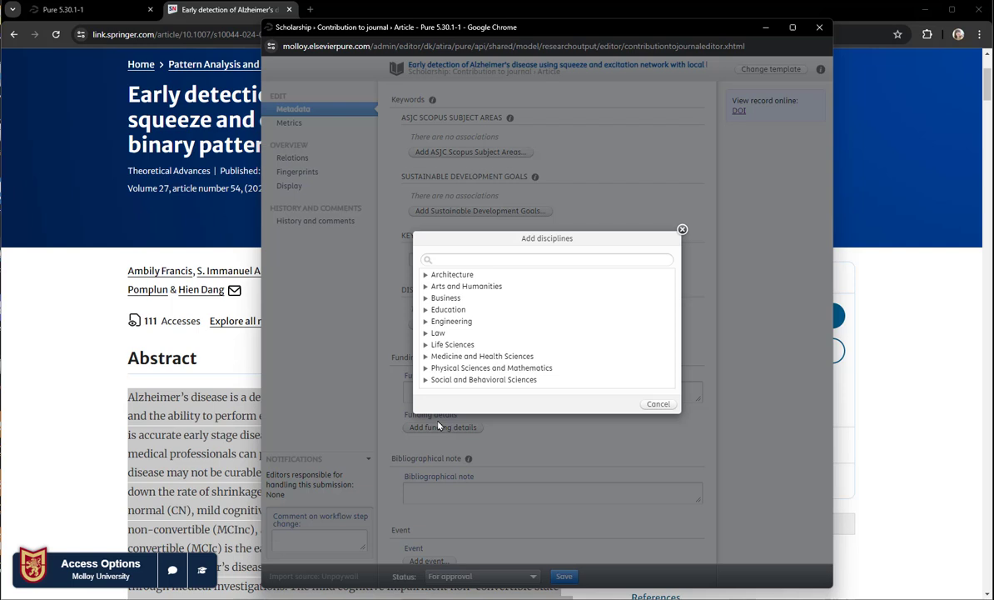
pyautogui.click(547, 259)
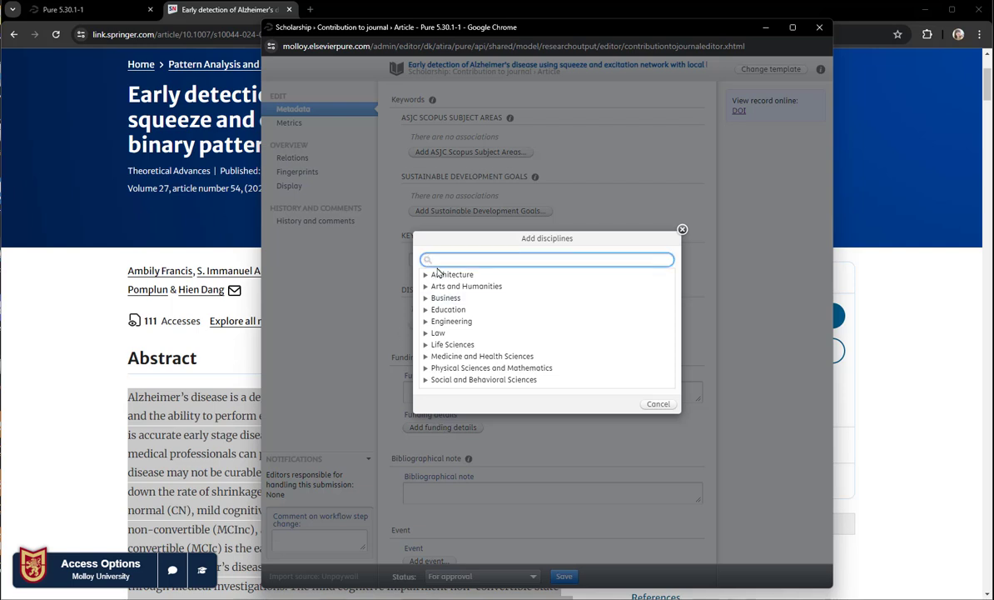
pyautogui.write('math')
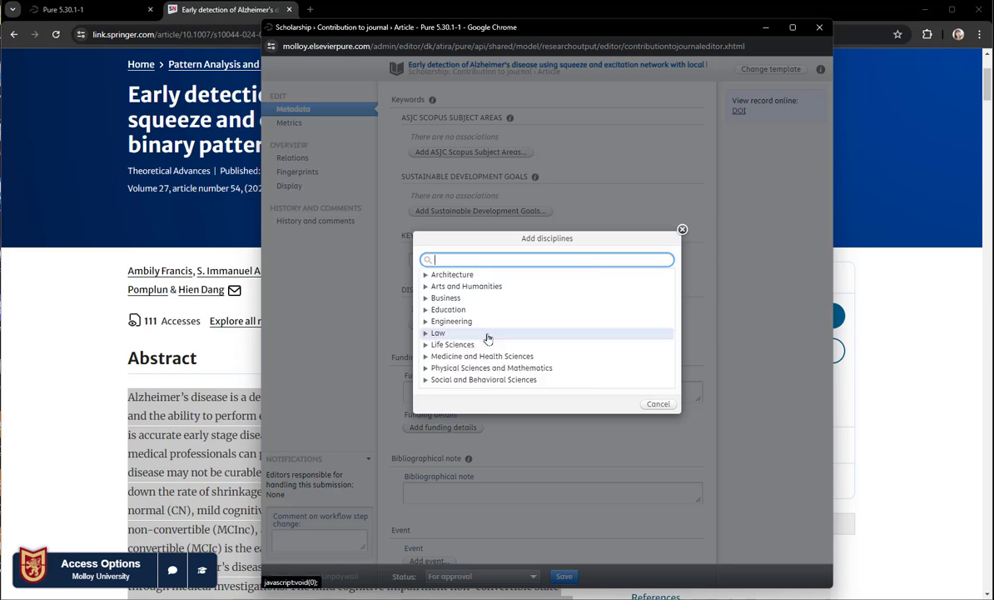
pyautogui.click(491, 367)
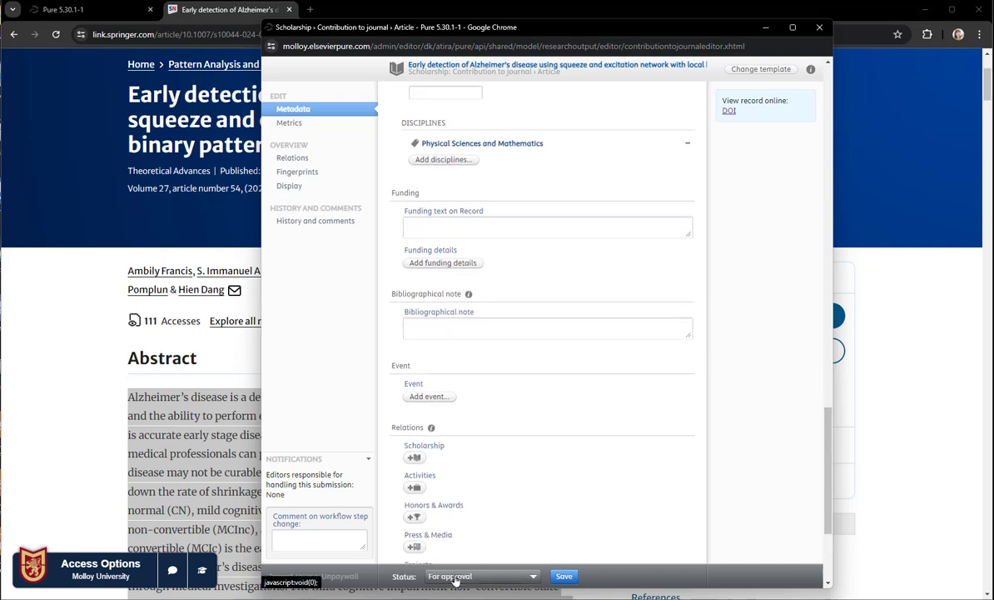
# Save the record with status For approval and return to the Pure overview tab
pyautogui.click(481, 575)
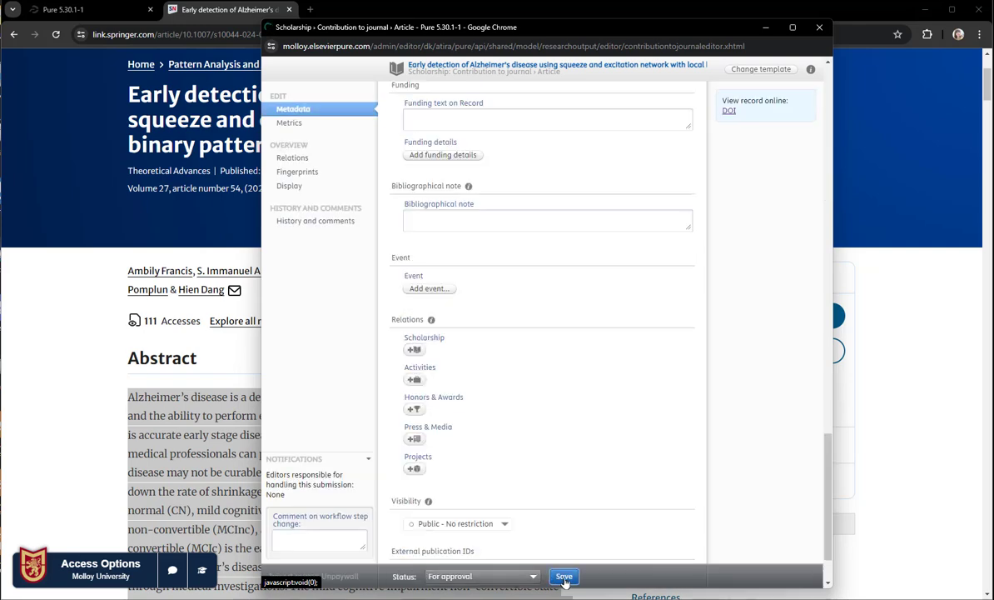
pyautogui.click(564, 575)
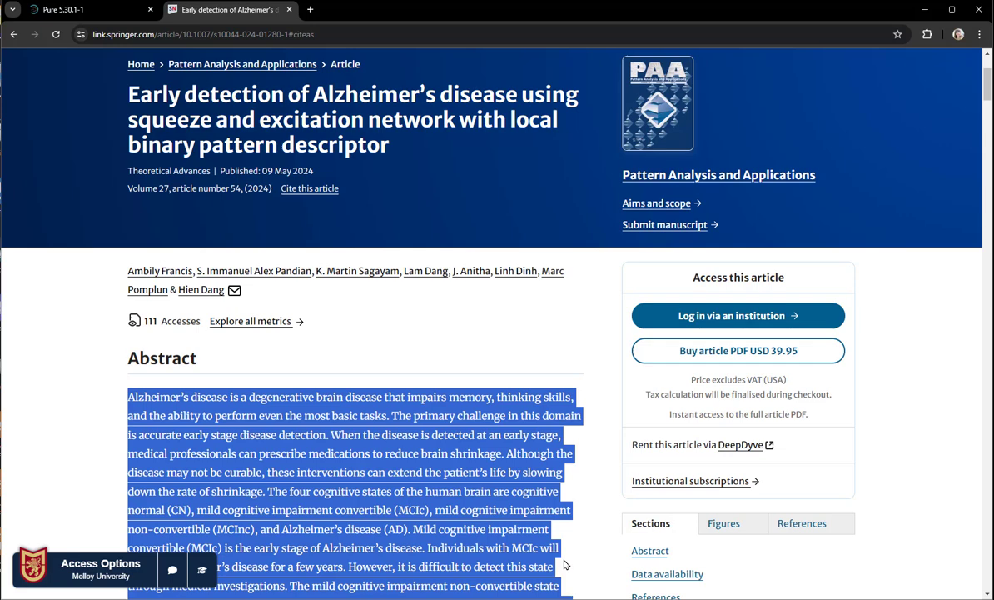
pyautogui.click(62, 9)
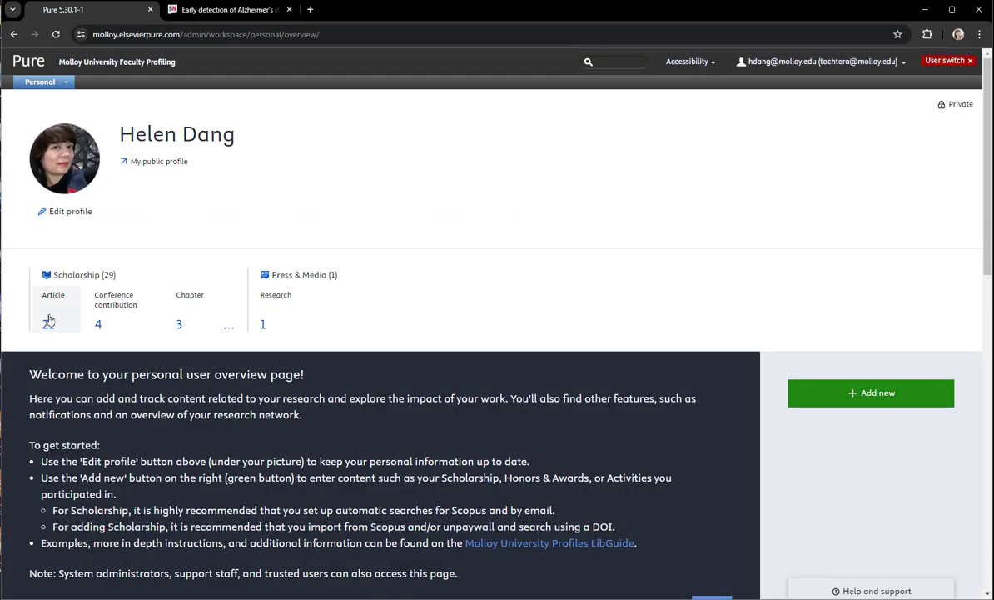
# Sort my Scholarship article list by Modified date so the new Alzheimer's article tops it
pyautogui.click(48, 323)
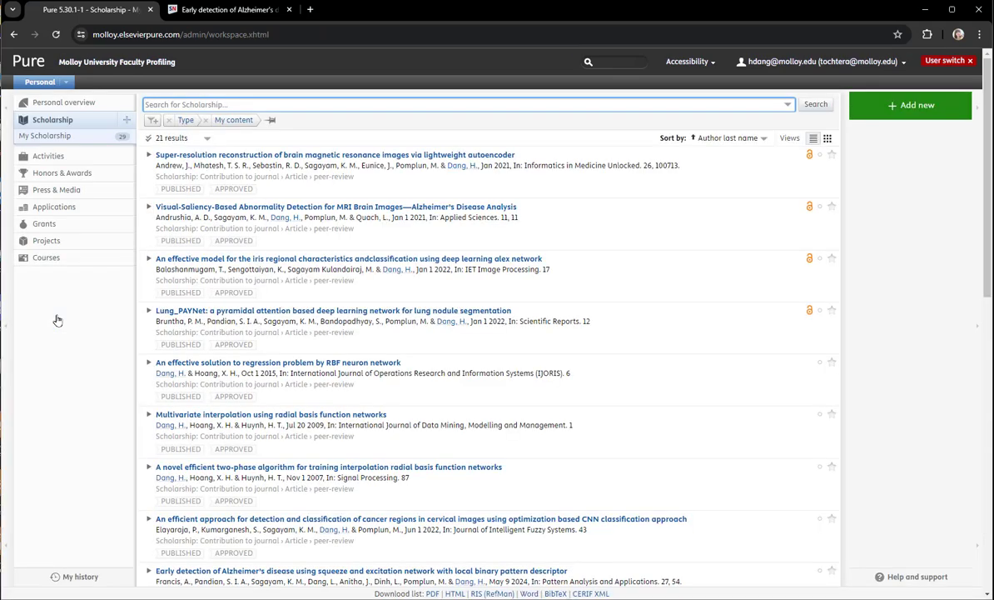
pyautogui.click(727, 137)
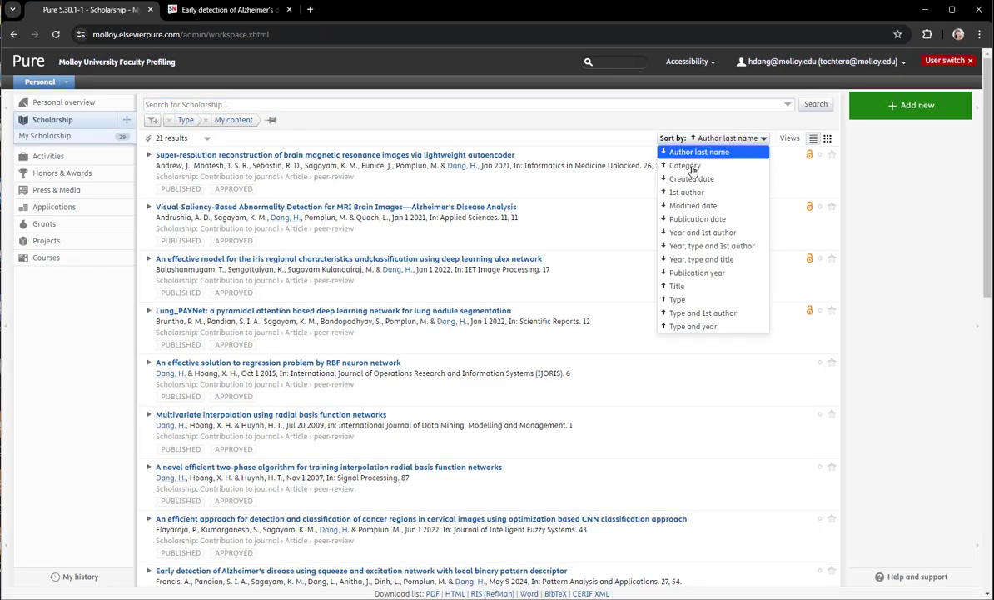
pyautogui.click(693, 205)
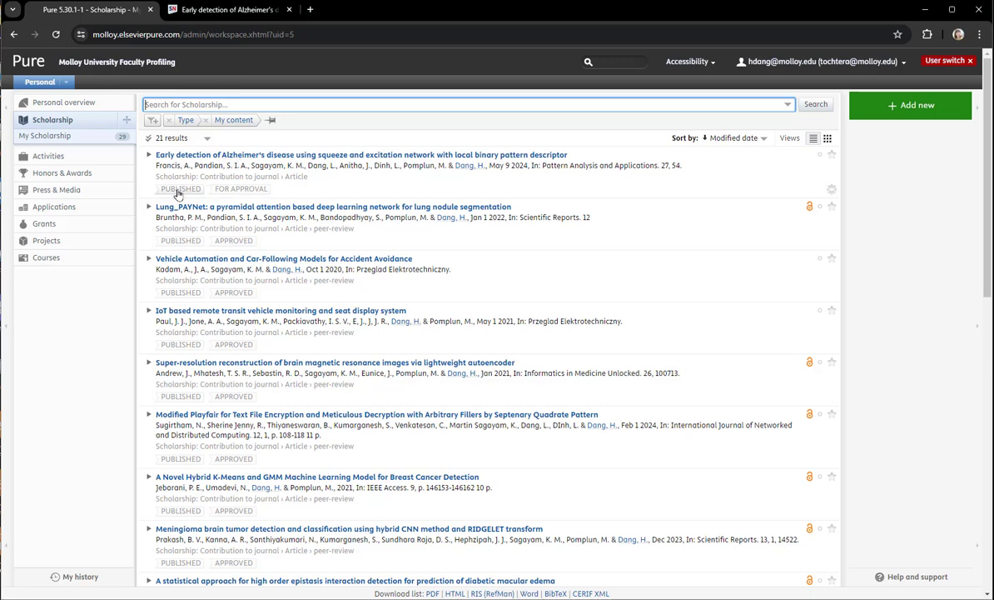
pyautogui.moveTo(241, 189)
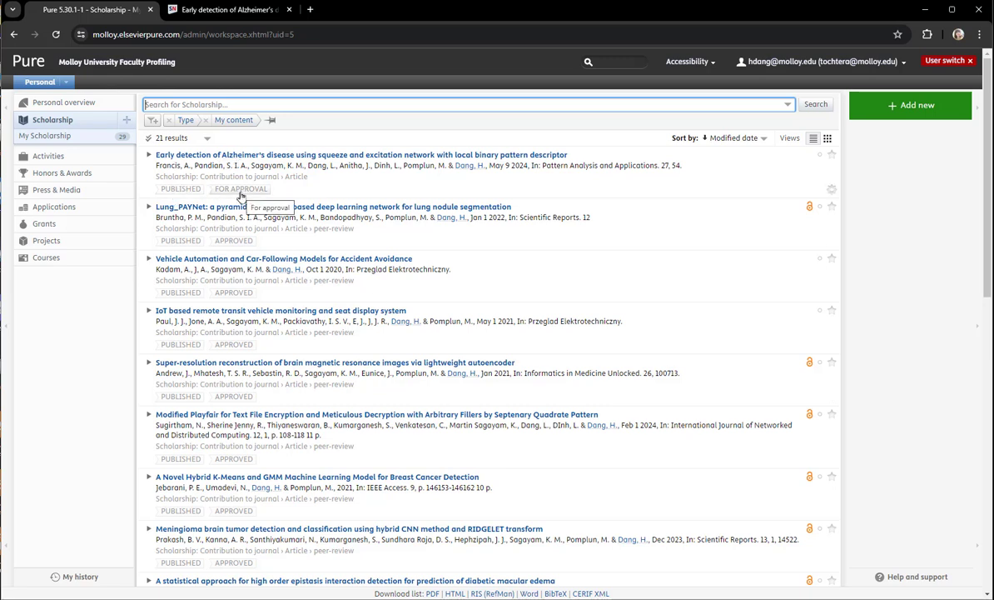